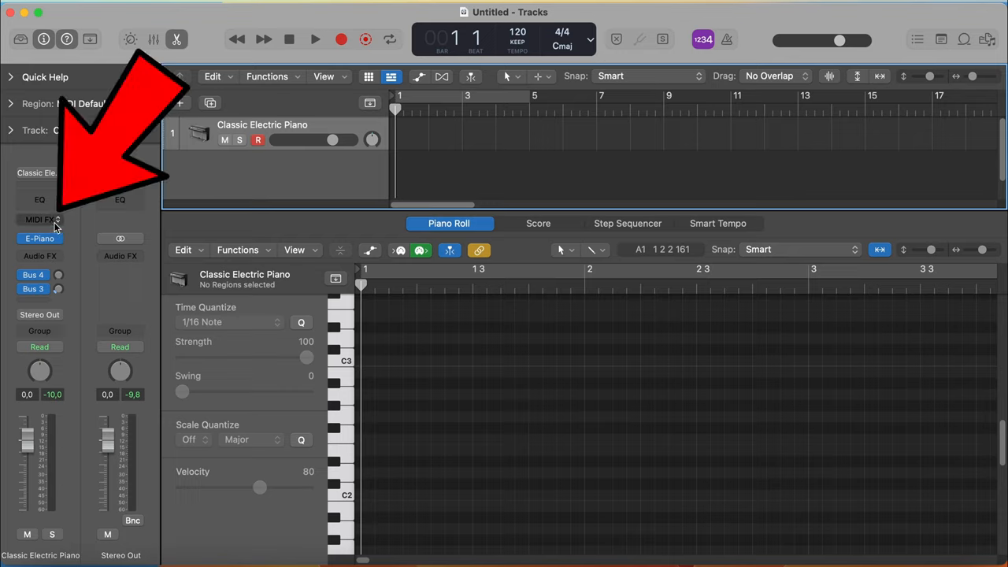
Load Ripchord from Audio Units > Trackbout into the MIDI FX slot
left_click(41, 220)
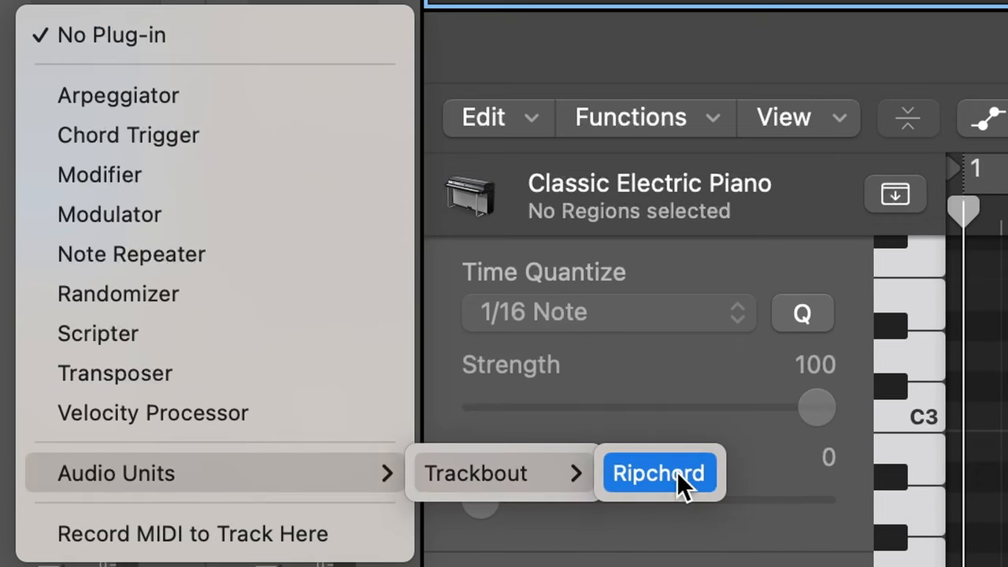
left_click(658, 473)
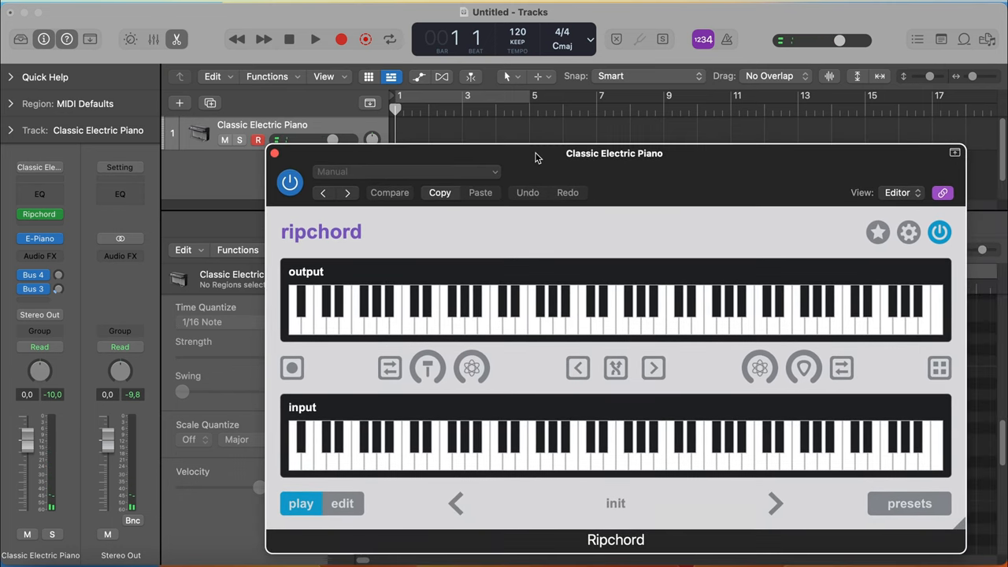
Load the Charlie_Puth_Bd_001 preset from Ripchord's preset browser
left_click(775, 503)
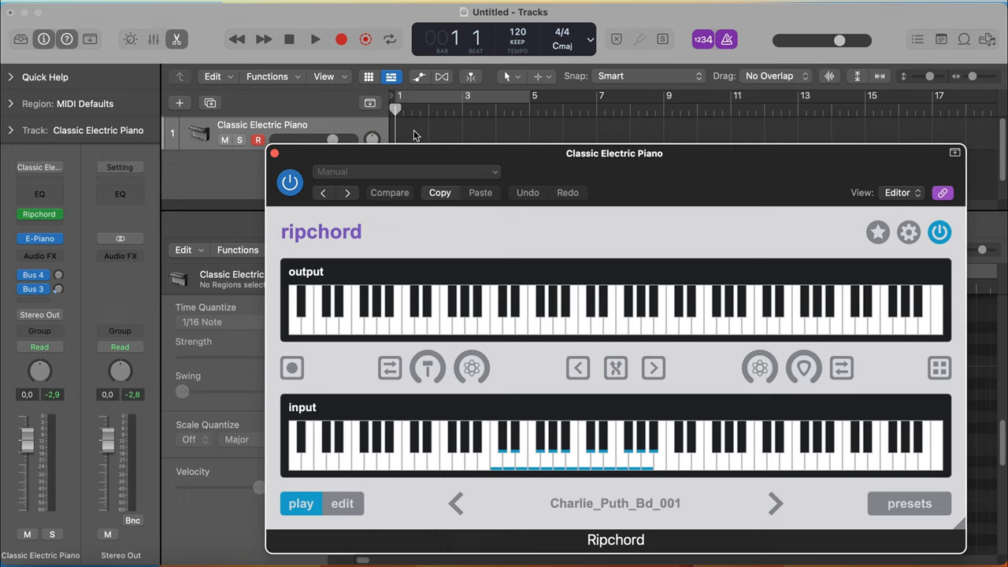
mouse_move(416, 133)
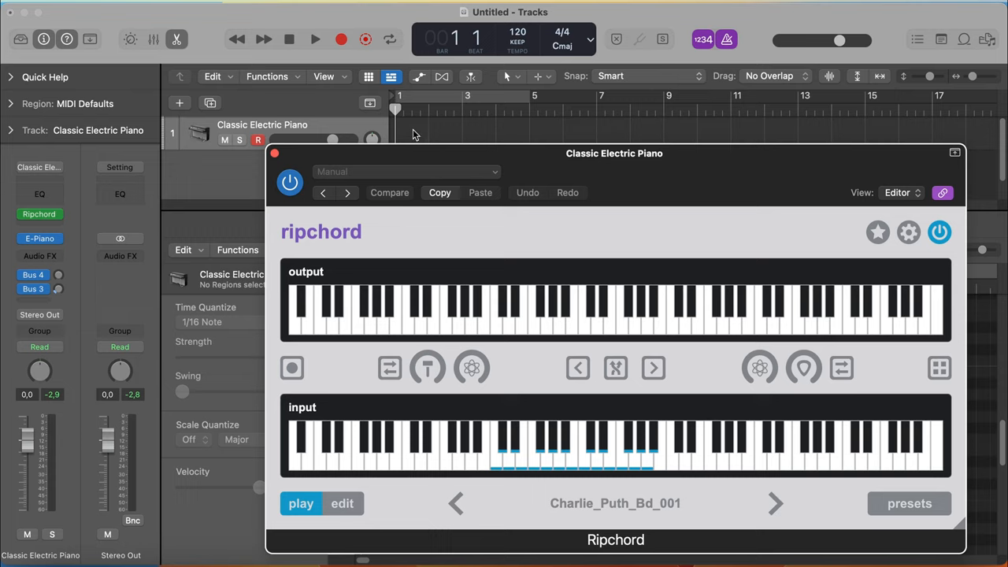
Run project playback and record the preset chords inside Ripchord
left_click(315, 37)
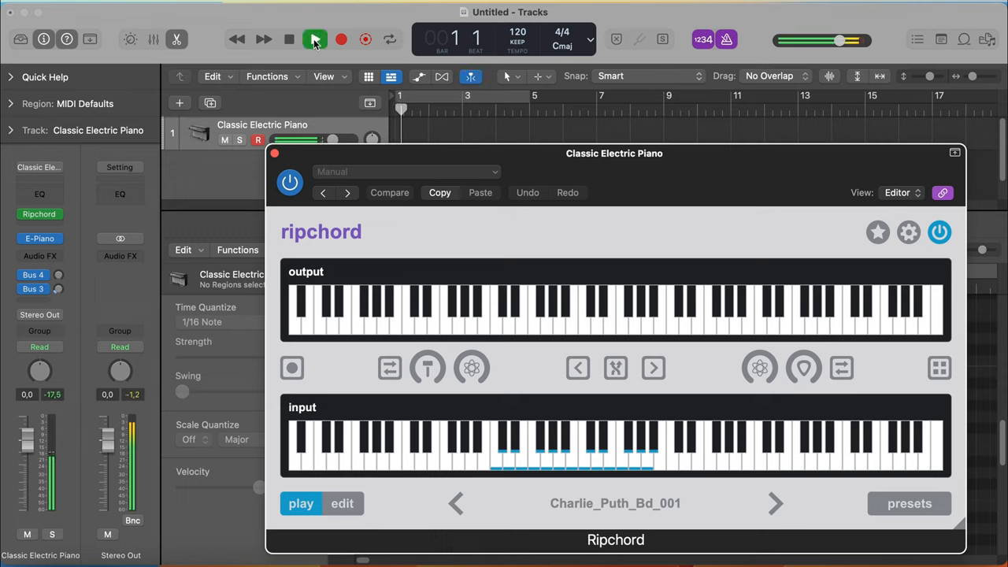
left_click(315, 40)
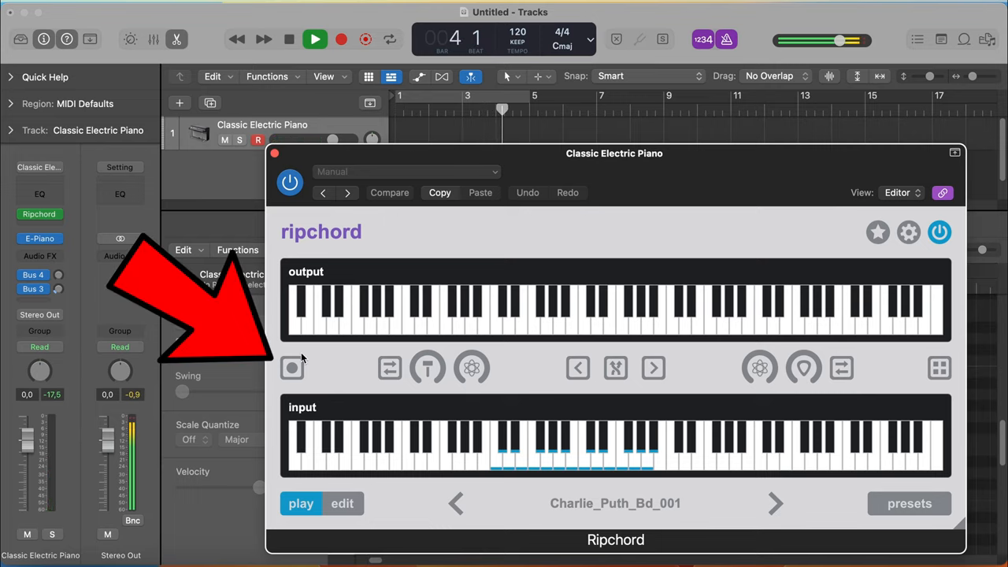
left_click(293, 369)
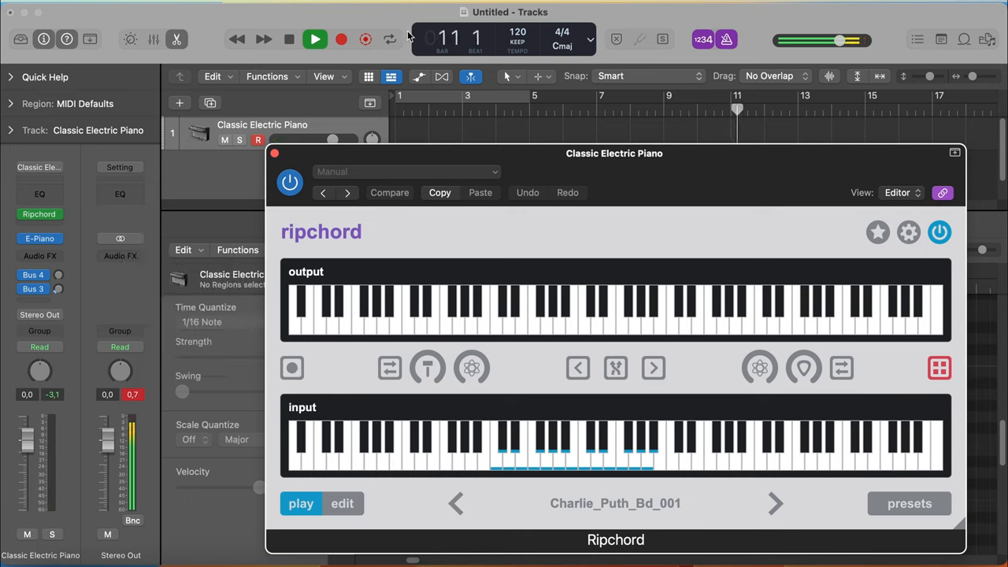
Stop recording and import the Ripchord MIDI region, answering No to tempo import
left_click(315, 38)
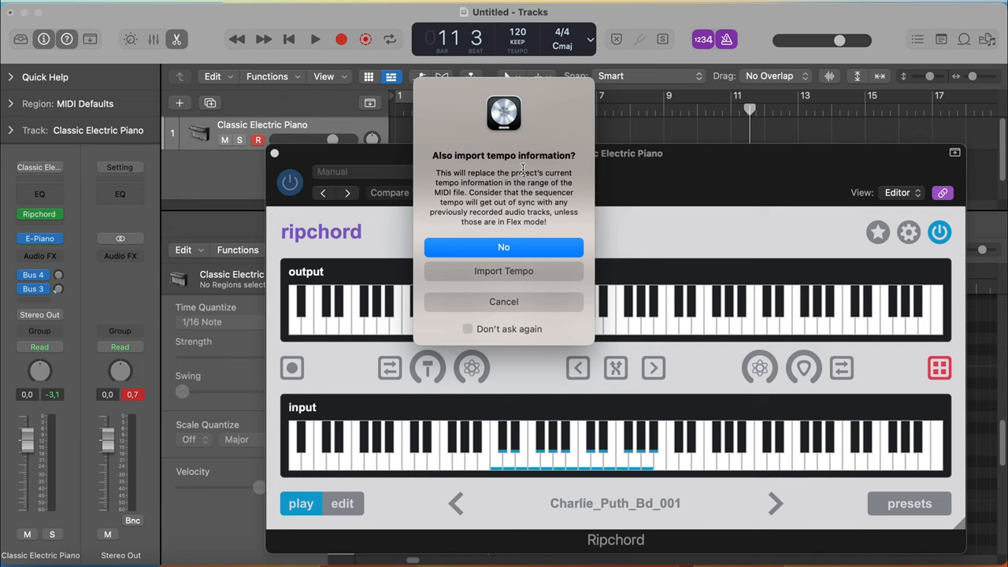
left_click(504, 245)
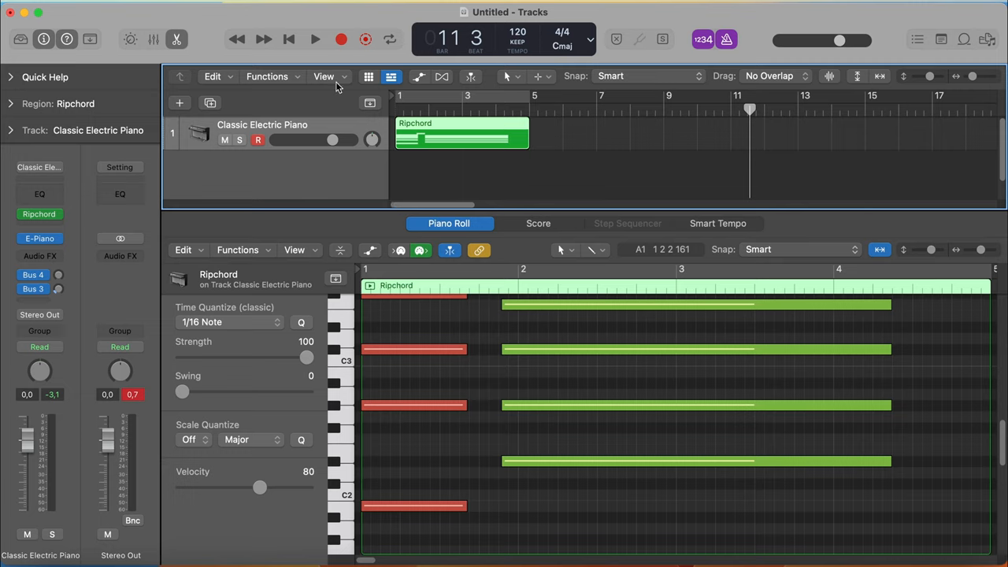
Bypass Ripchord and audition the recorded chord region on its own
left_click(315, 40)
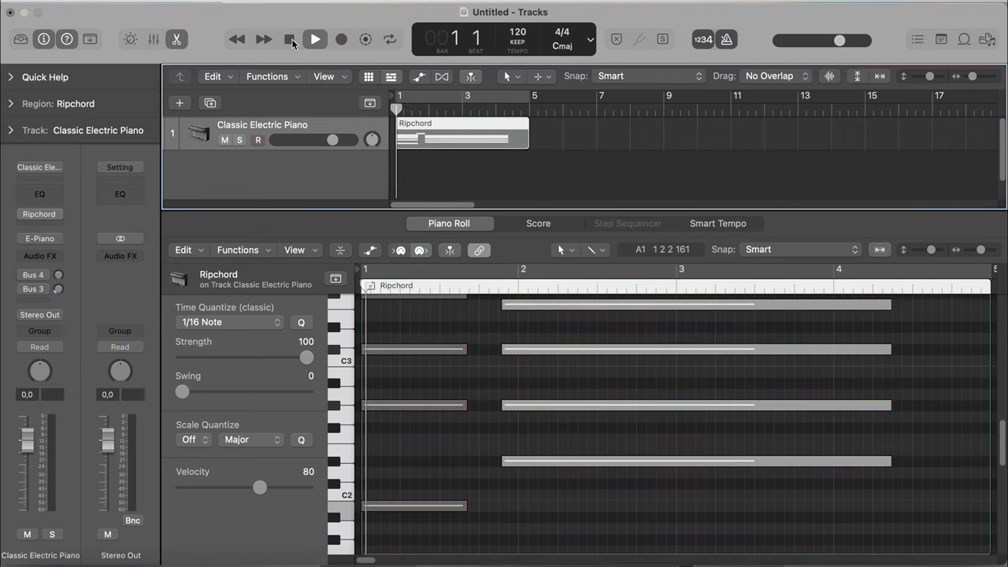
left_click(340, 40)
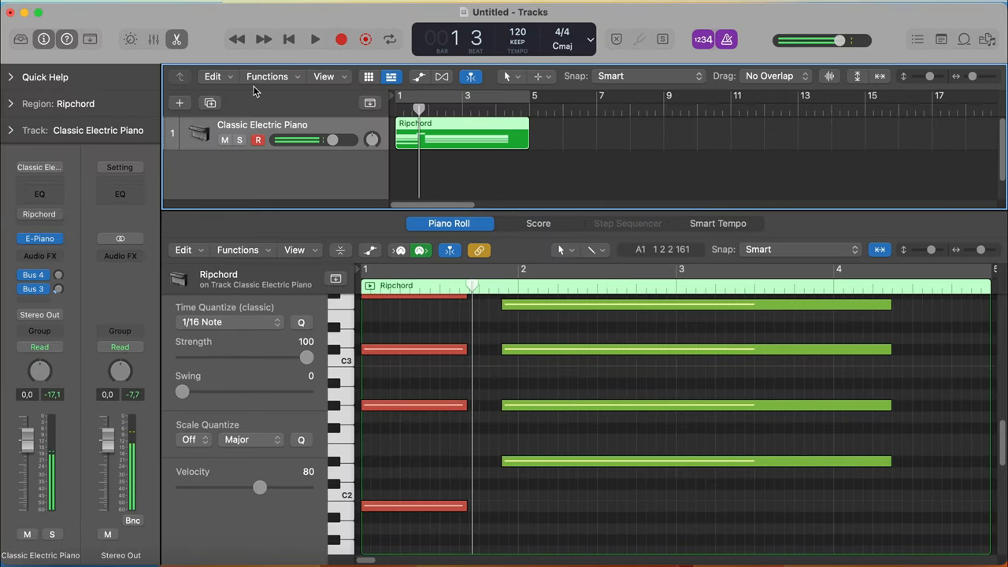
left_click(315, 39)
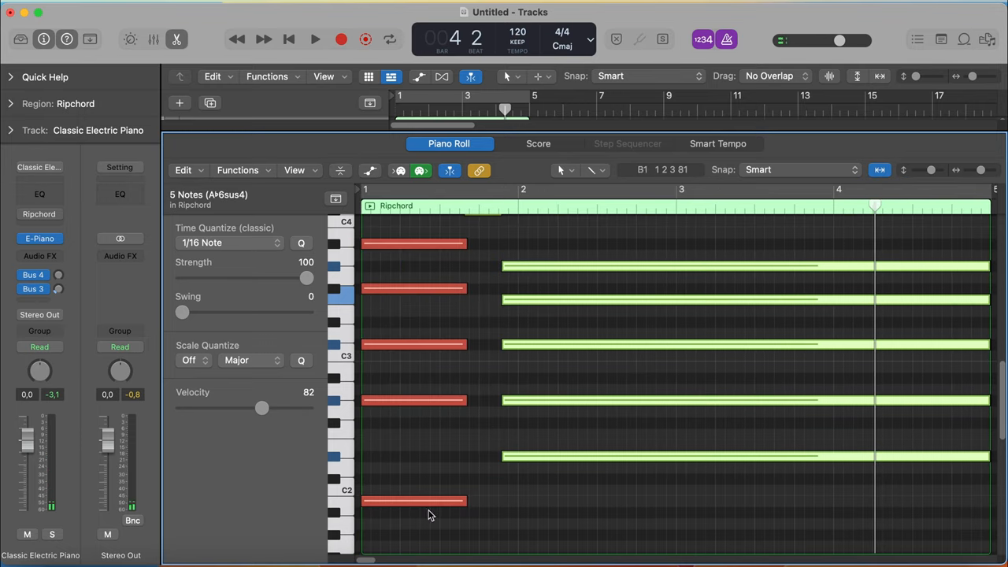
Set the first chord's five notes to velocity 90 and play back the region
left_click_drag(261, 408, 299, 408)
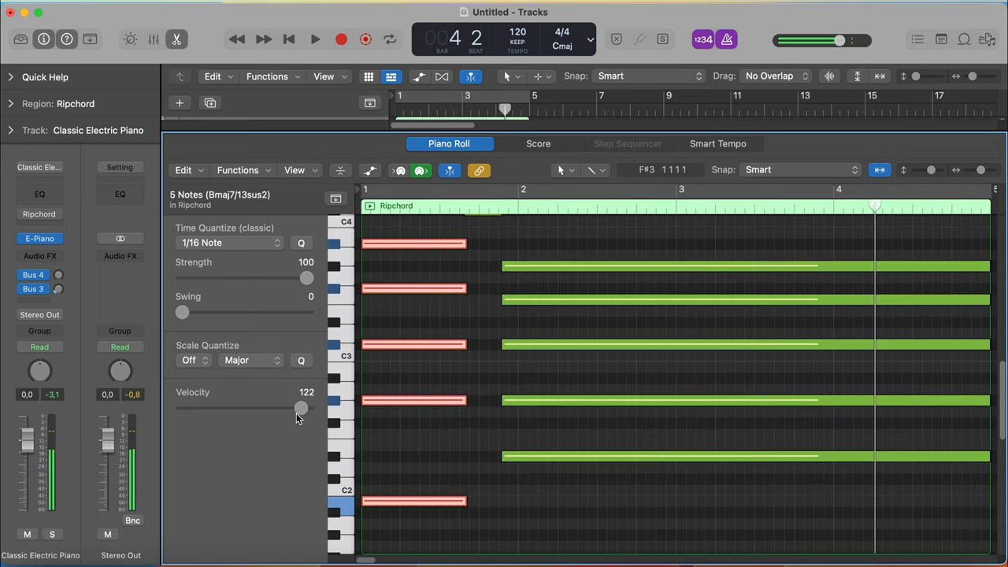
left_click_drag(299, 408, 255, 408)
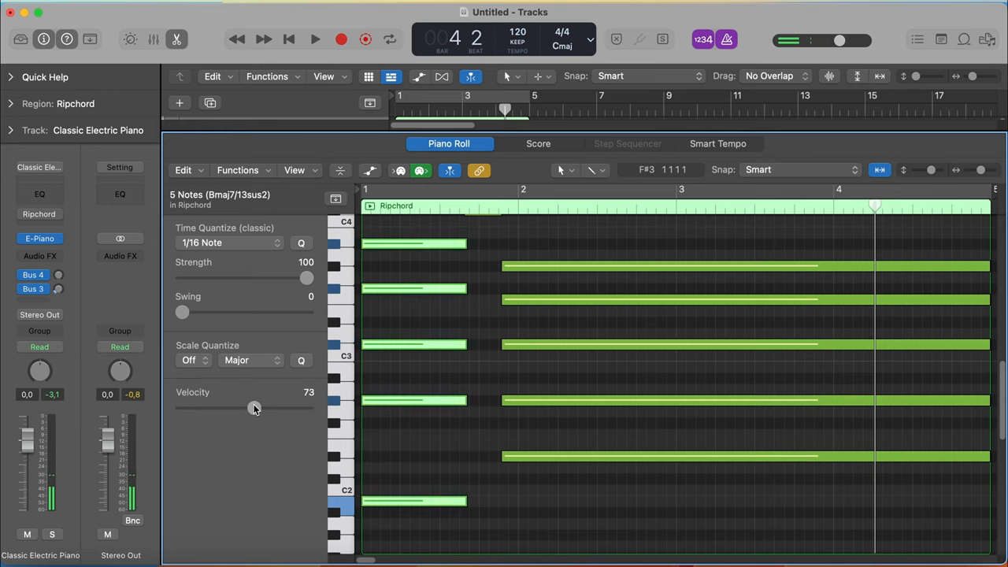
left_click_drag(255, 408, 271, 408)
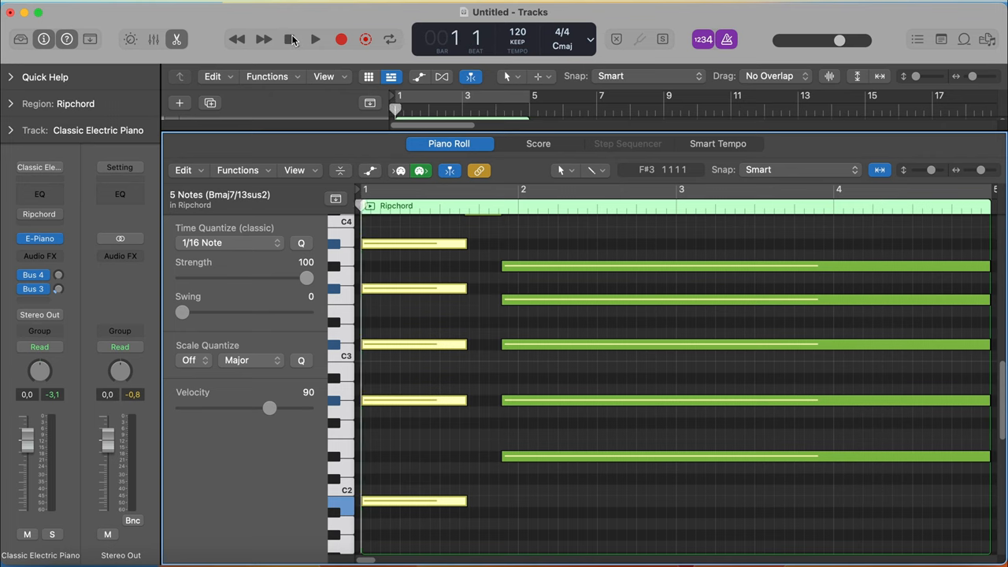
left_click(314, 40)
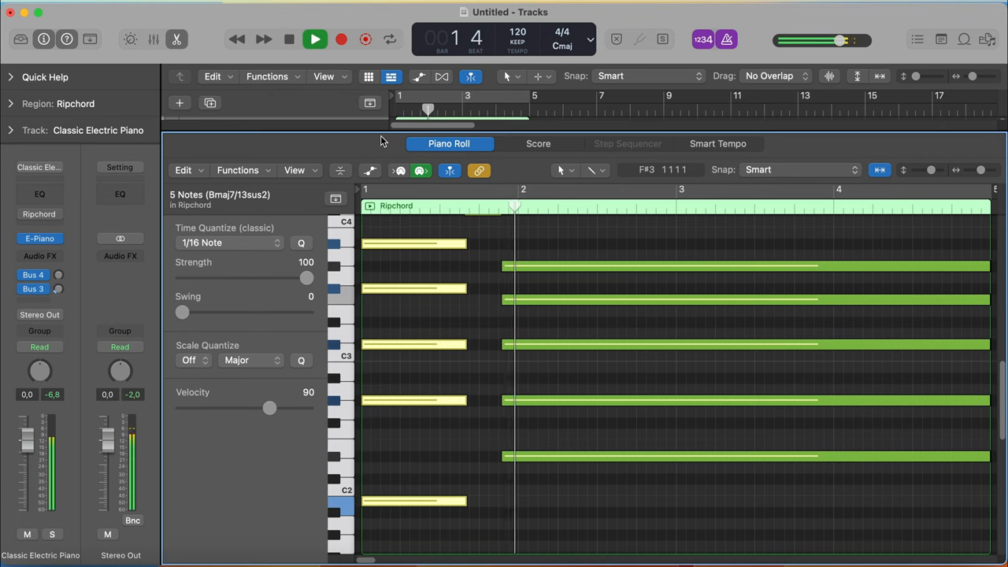